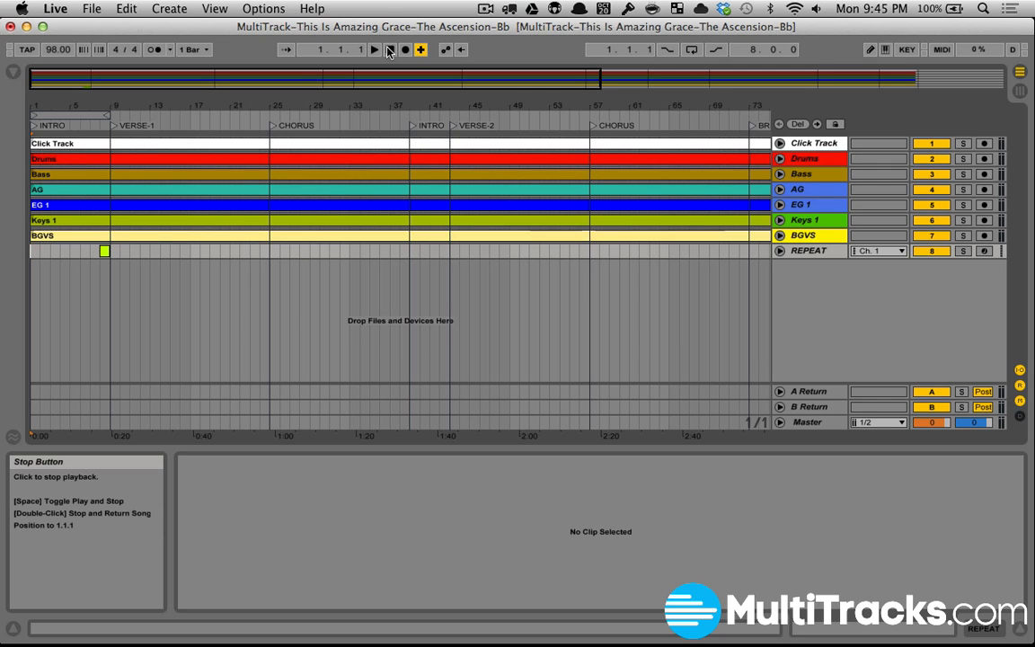
Step: Play the song from the intro so the bar-8 REPEAT clip loops back to INTRO
click(374, 49)
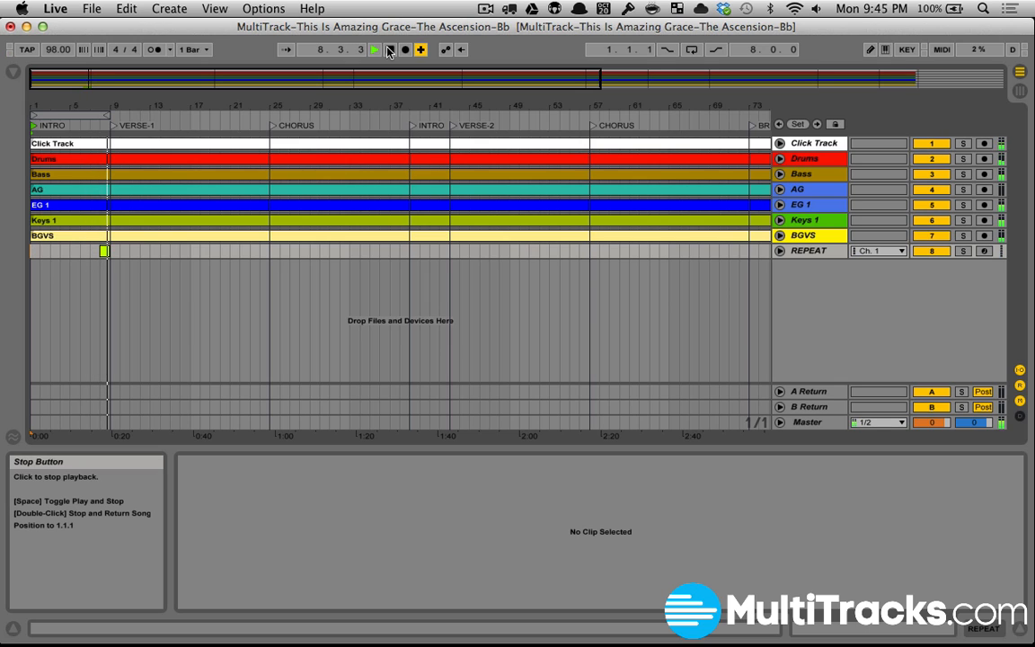
click(375, 50)
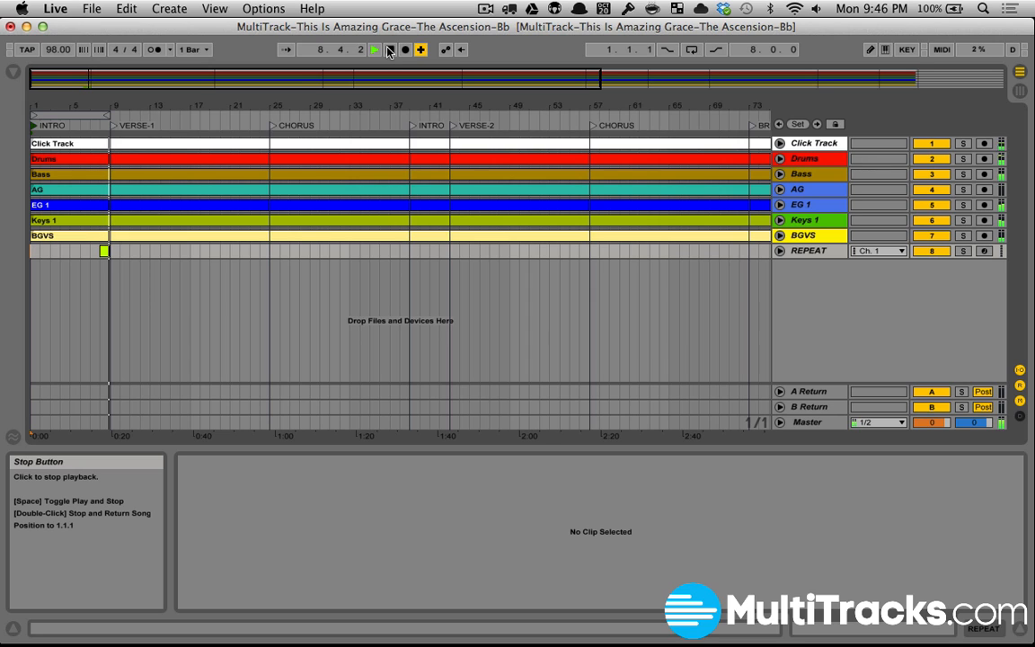
click(375, 49)
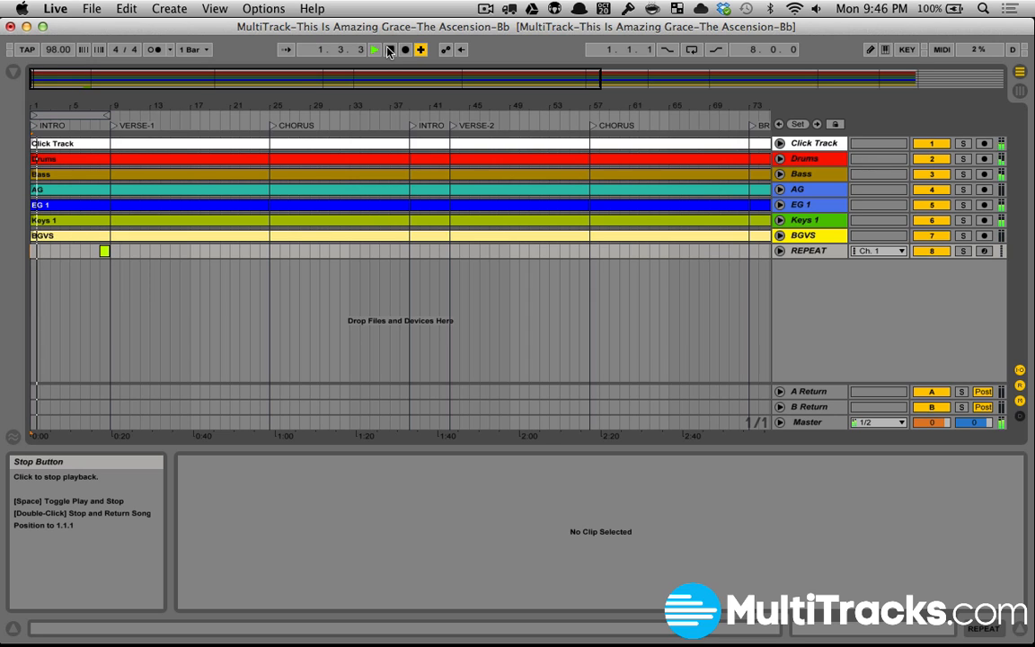
click(374, 50)
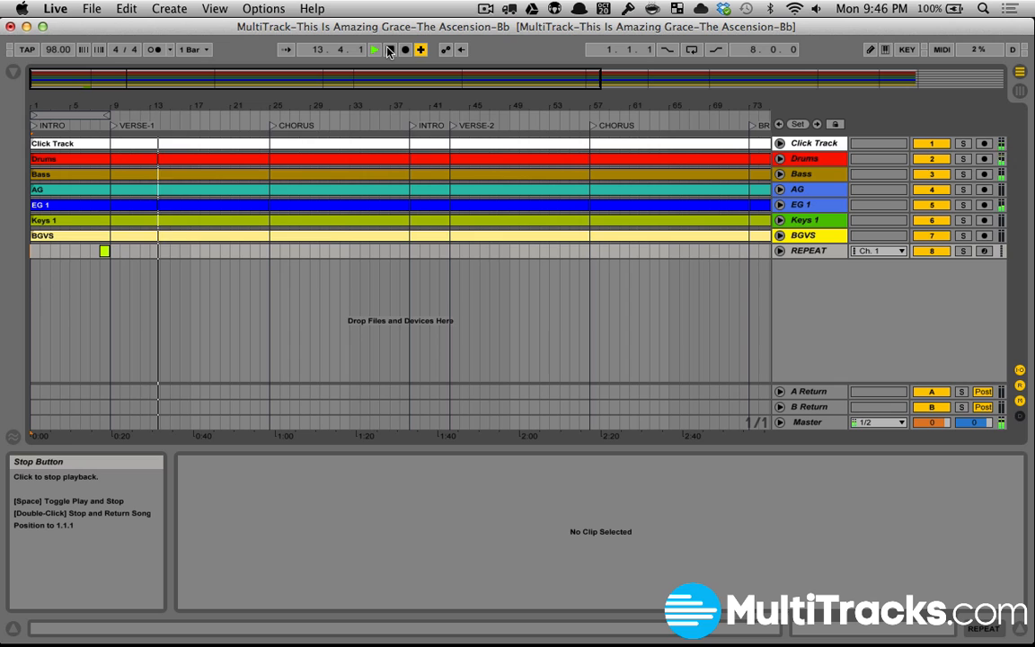
Step: Stop playback, leaving the playhead at bar 9, the start of Verse 1
click(373, 49)
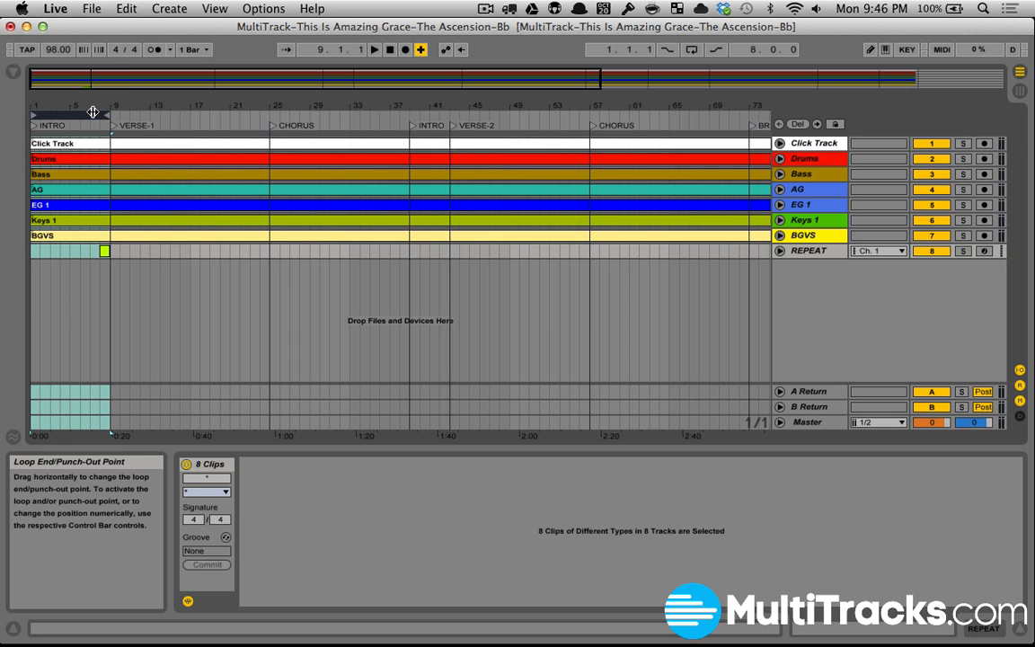
mouse_move(685, 58)
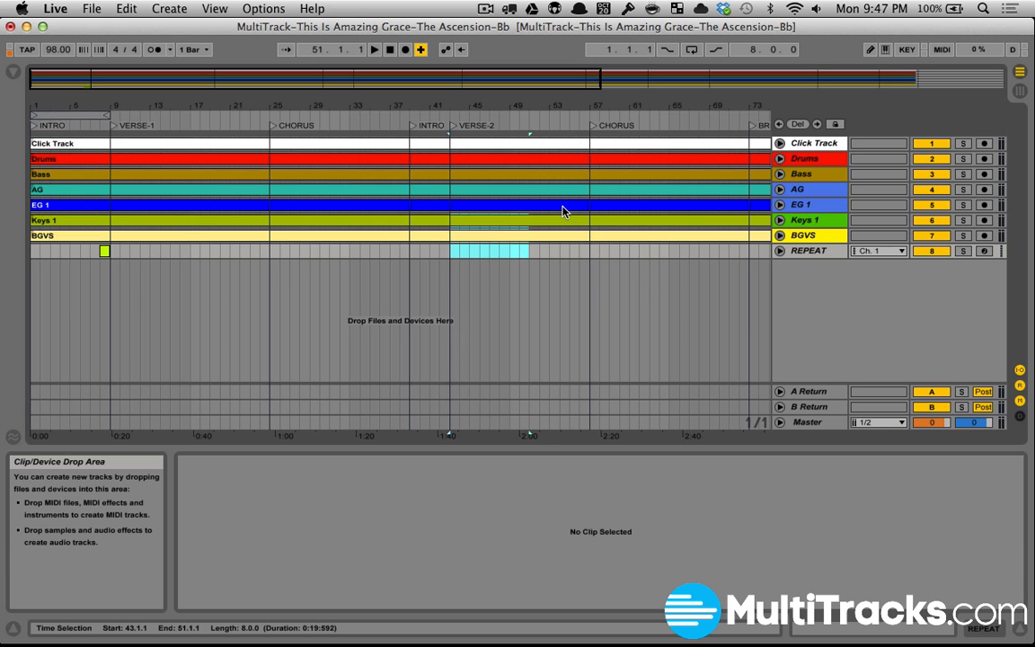
Step: Return to 1.1.1, zoom into the intro, select the bar-8 REPEAT clip, and play into Verse 1
click(390, 49)
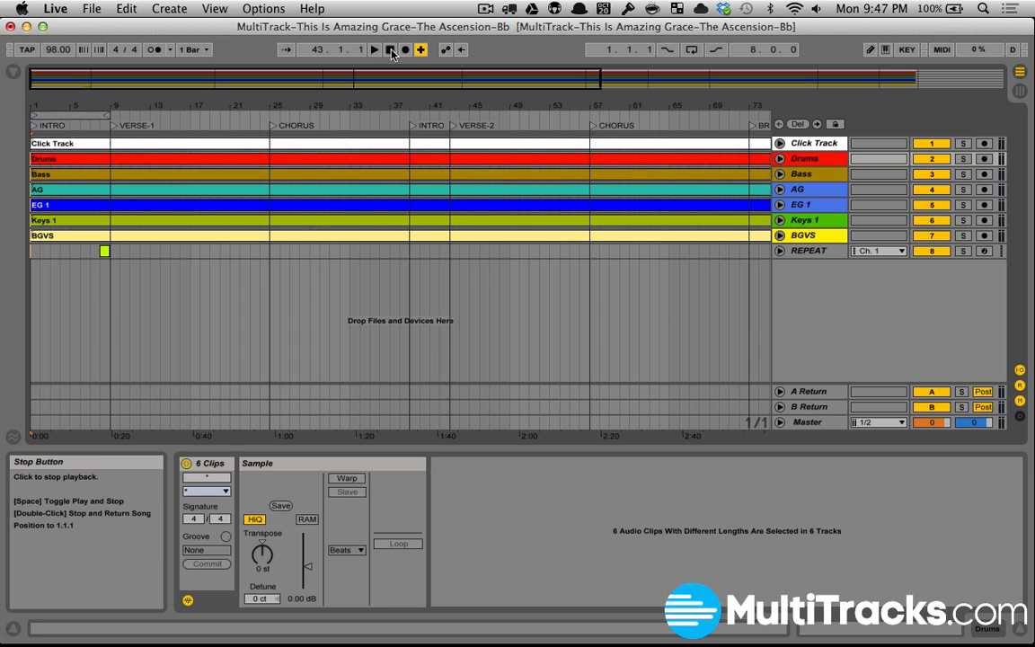
click(389, 49)
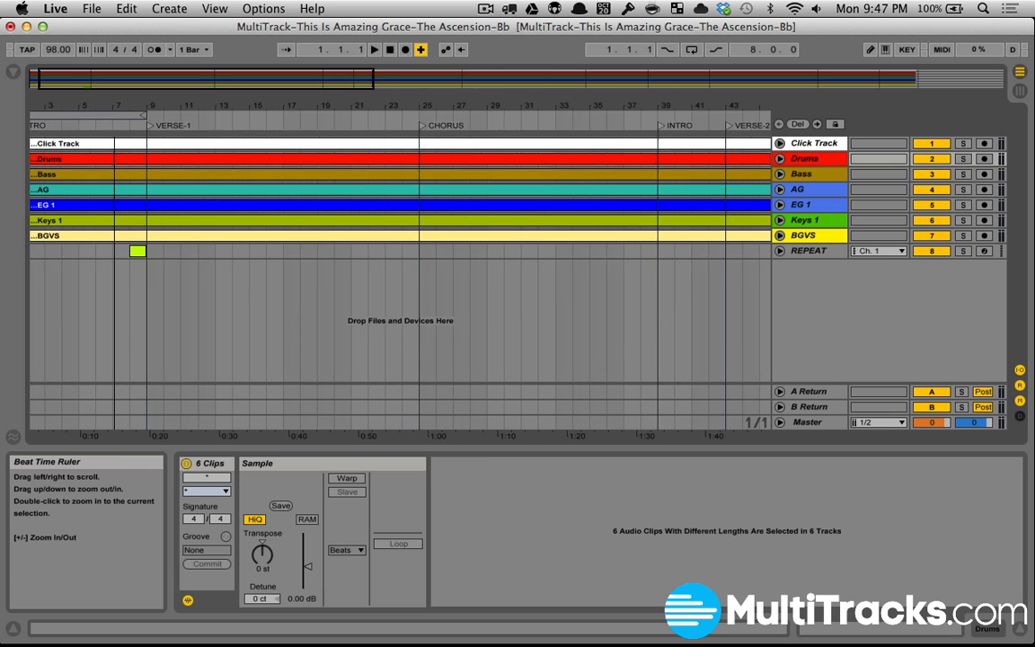
click(137, 250)
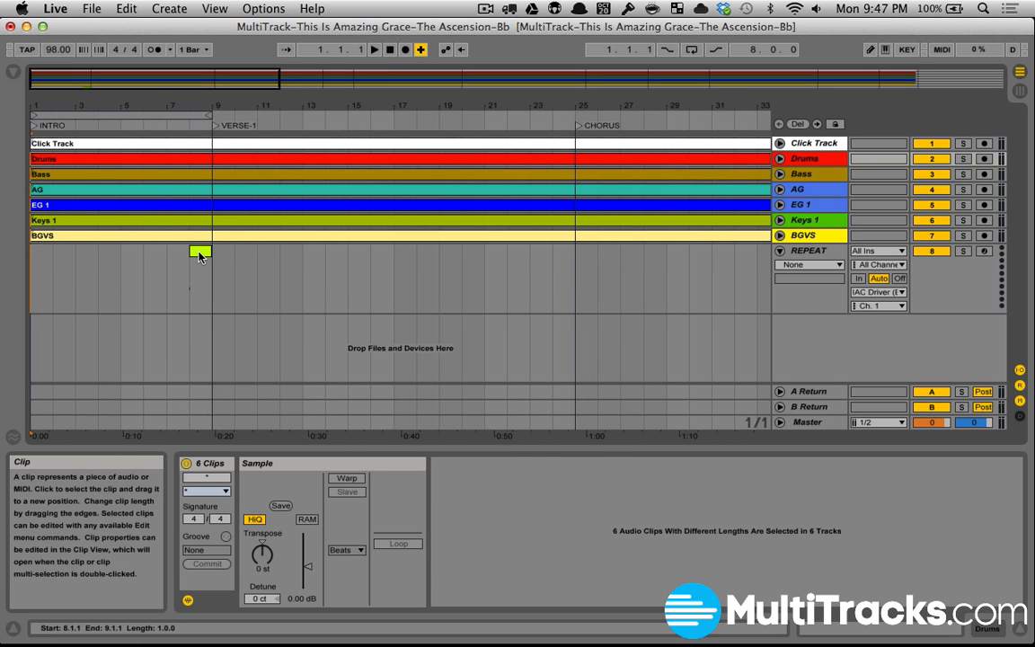
click(168, 125)
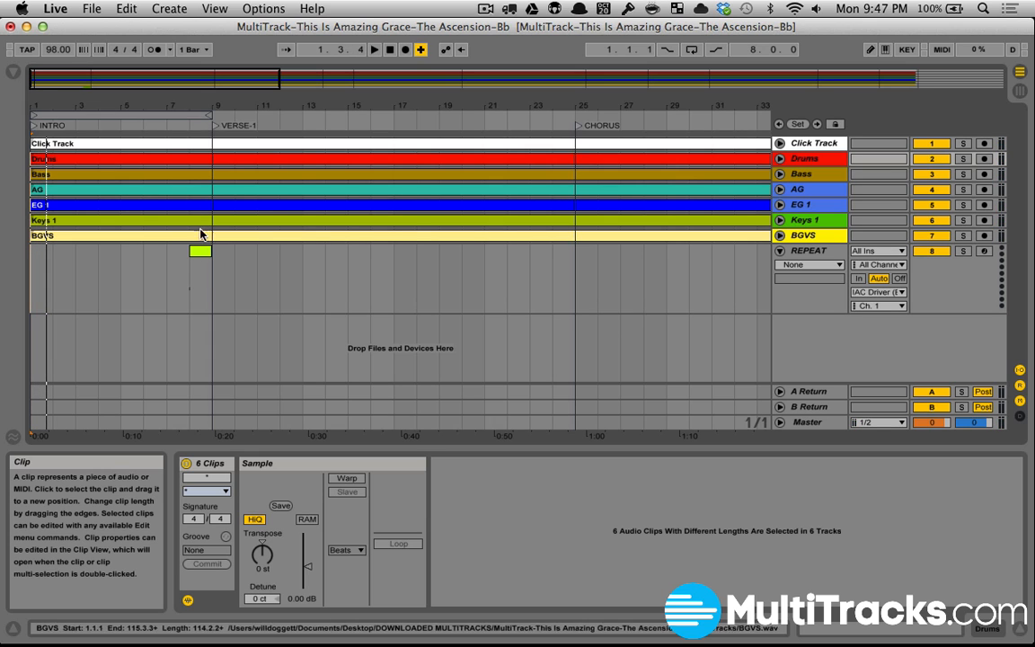
click(159, 125)
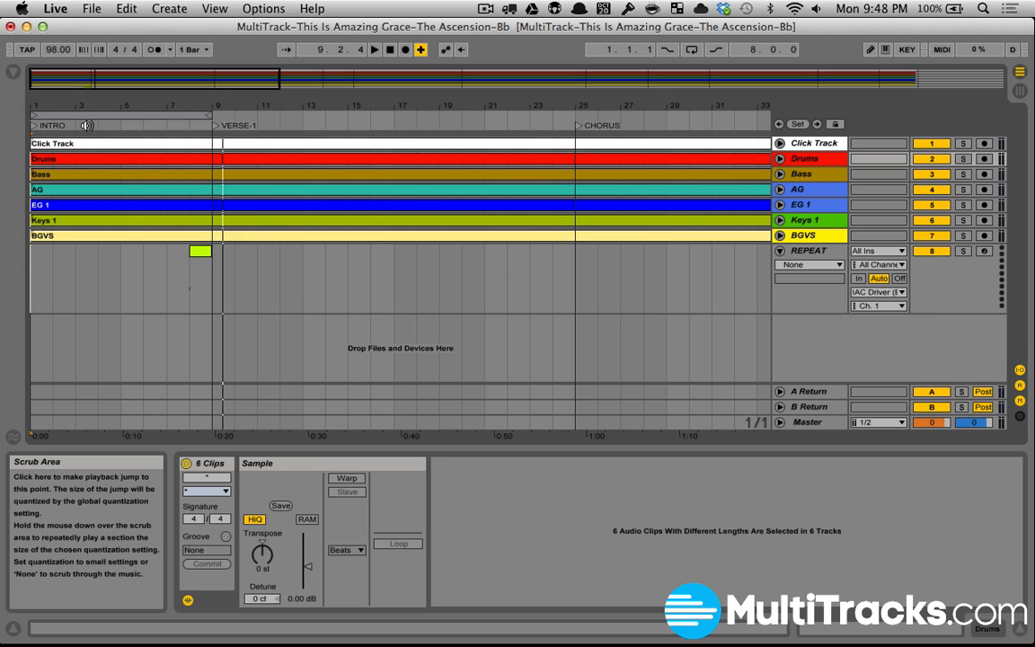
Step: Stop playback just after Verse 1 begins, past bar 9
click(200, 252)
text(au)
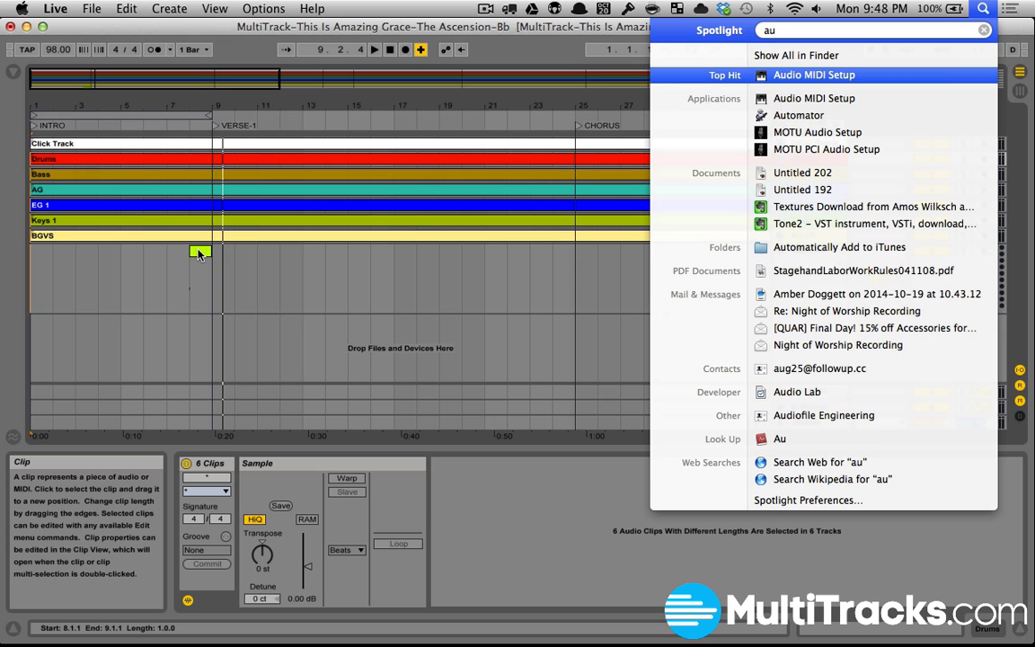
Step: Launch Audio MIDI Setup, confirm the IAC Driver is online, close it, and return to Live
click(813, 75)
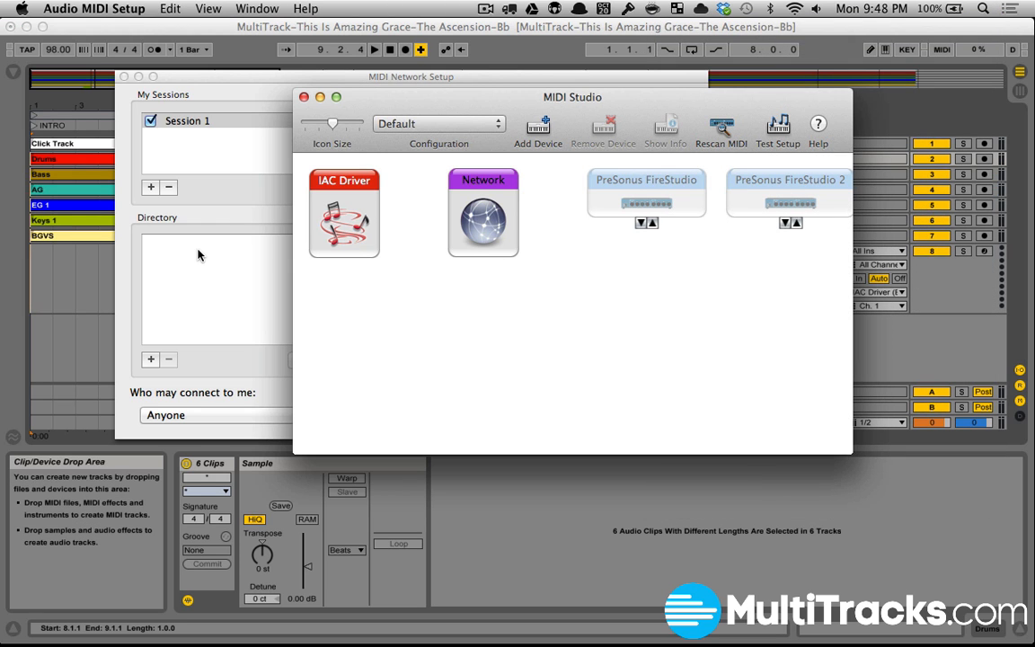
mouse_move(343, 215)
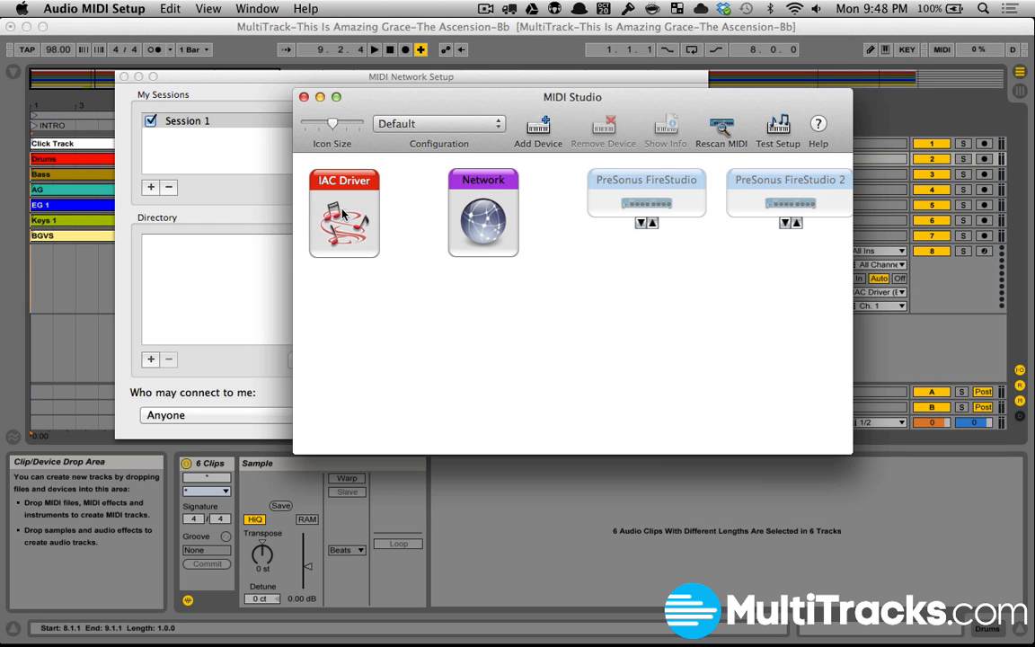
double_click(343, 216)
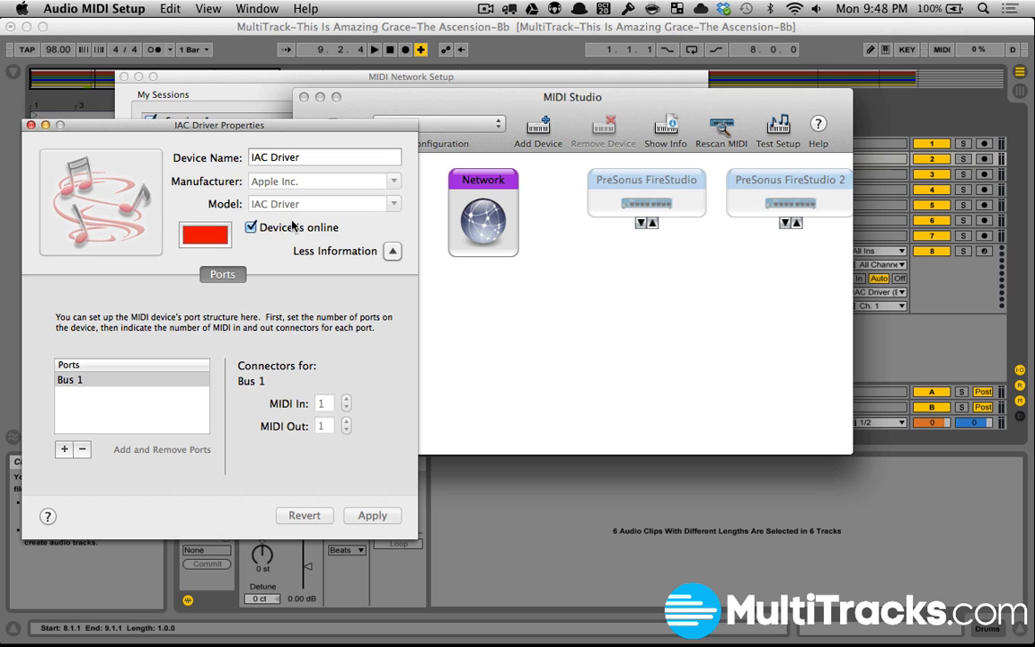
click(251, 226)
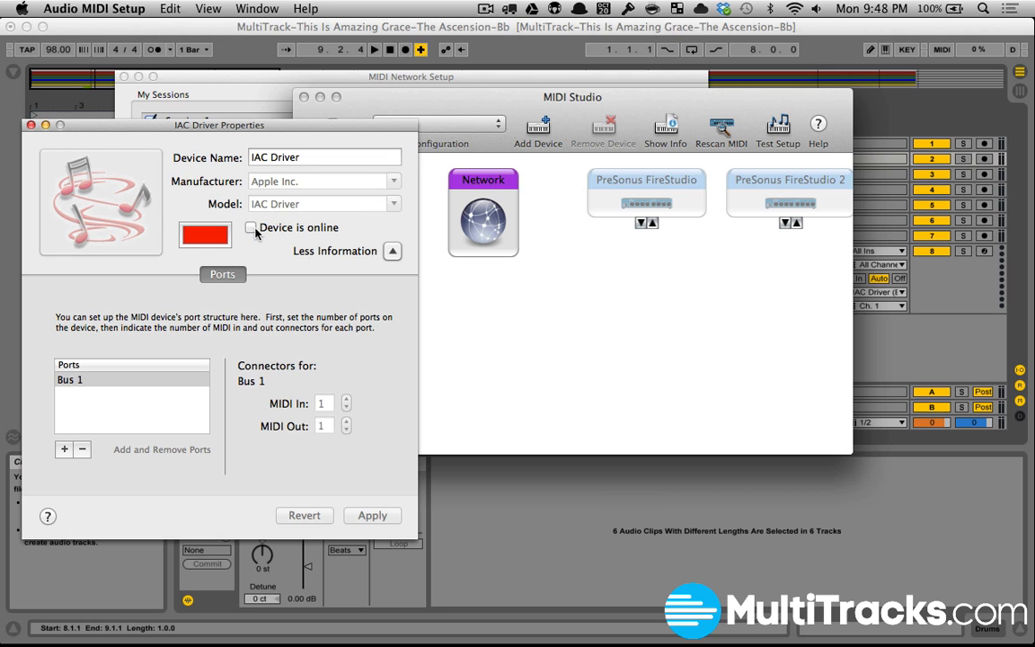
click(251, 227)
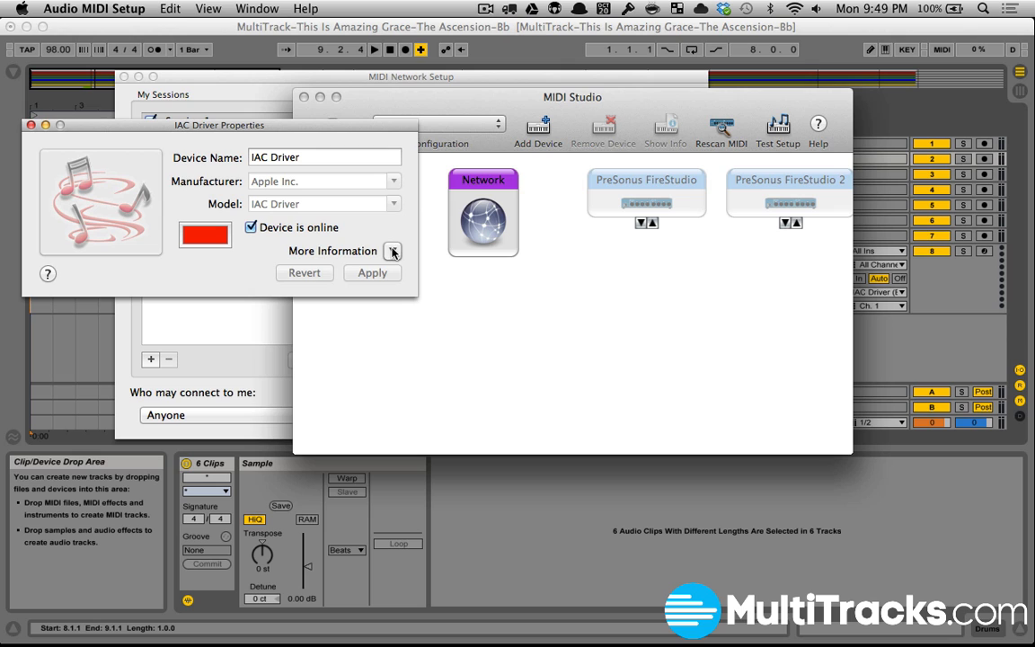
click(392, 250)
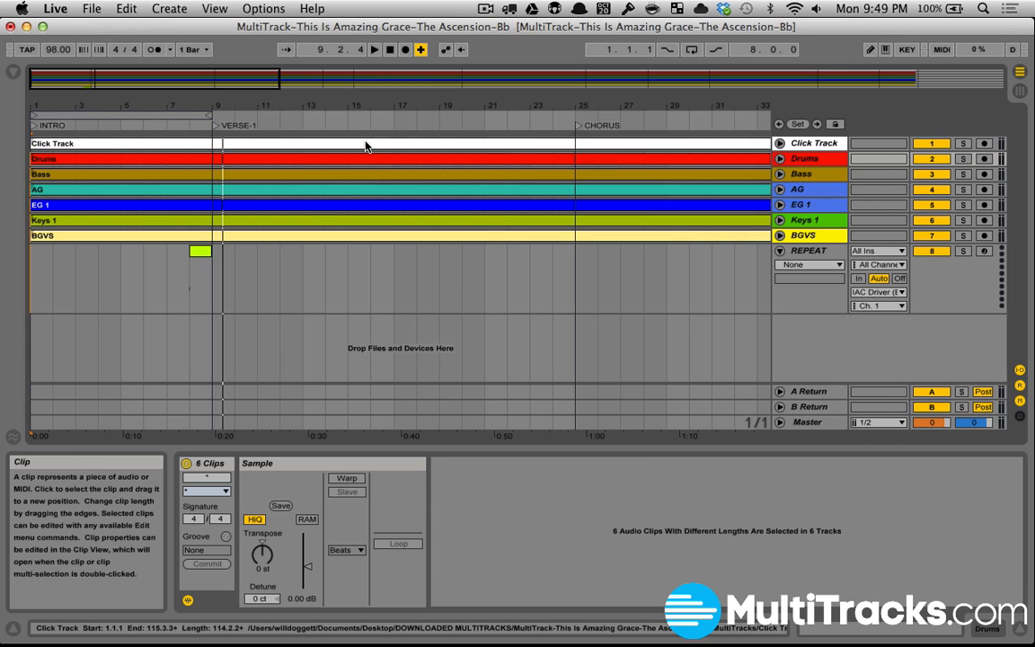
mouse_move(334, 88)
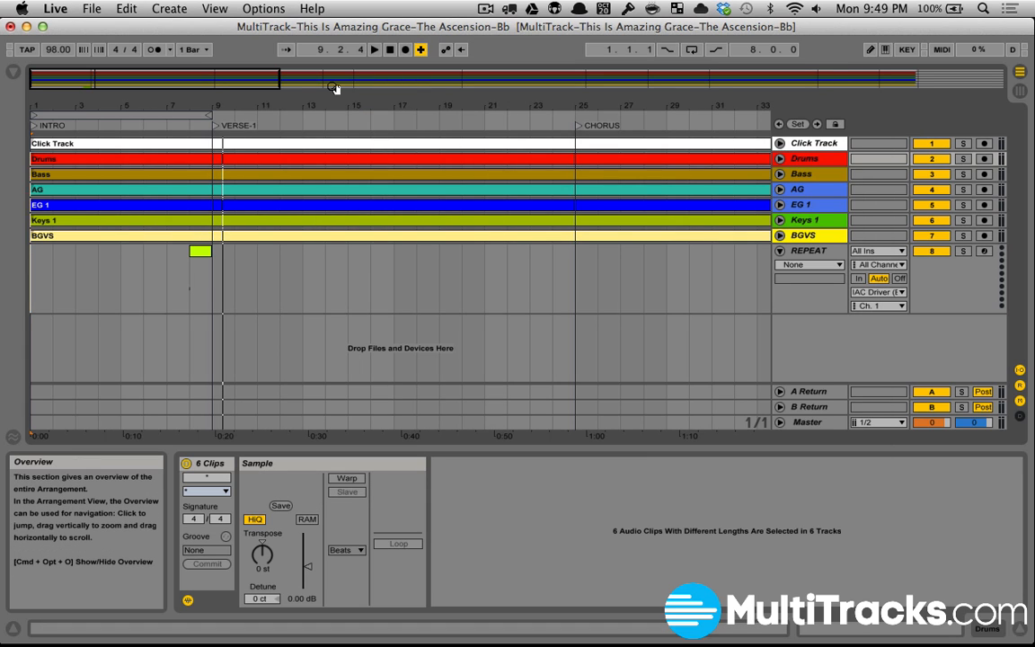
click(56, 8)
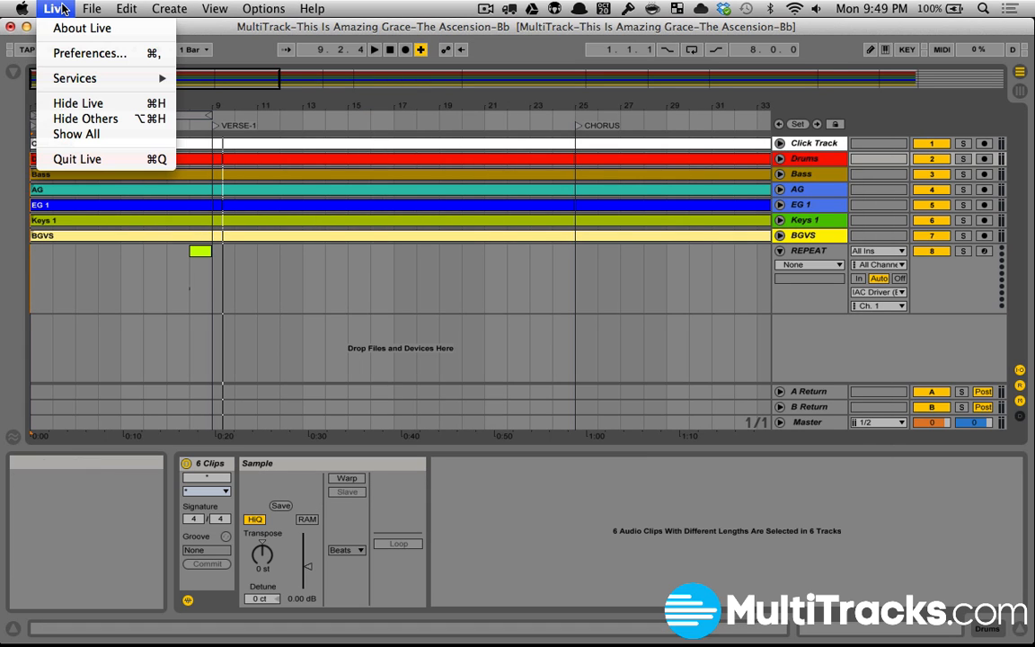
mouse_move(89, 53)
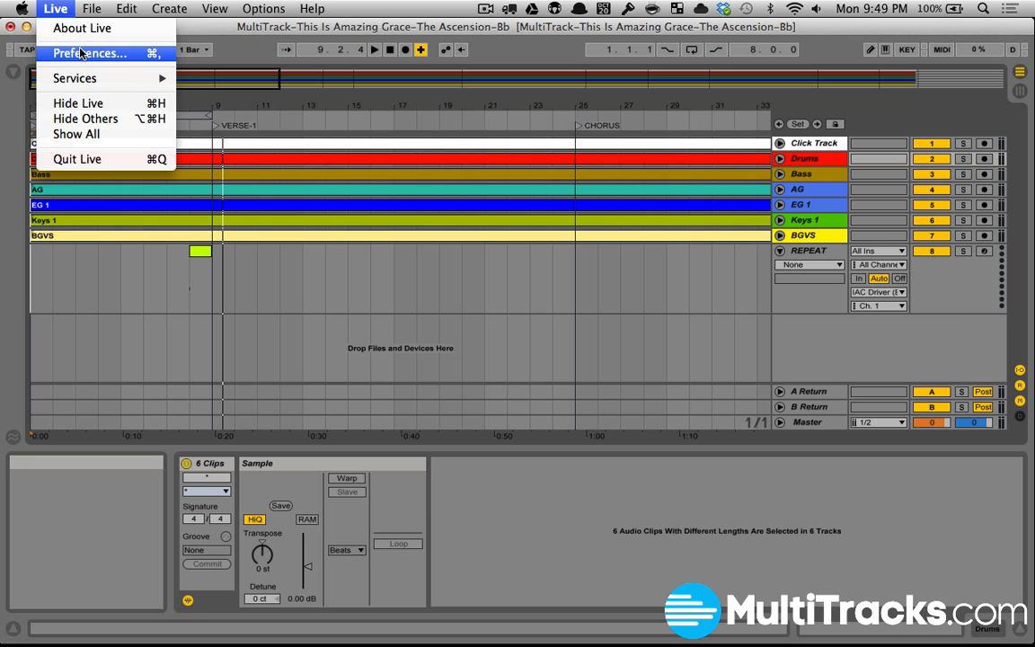
Step: In Preferences > MIDI Sync, turn Remote on for Input: IAC Driver (Bus 1)
click(89, 53)
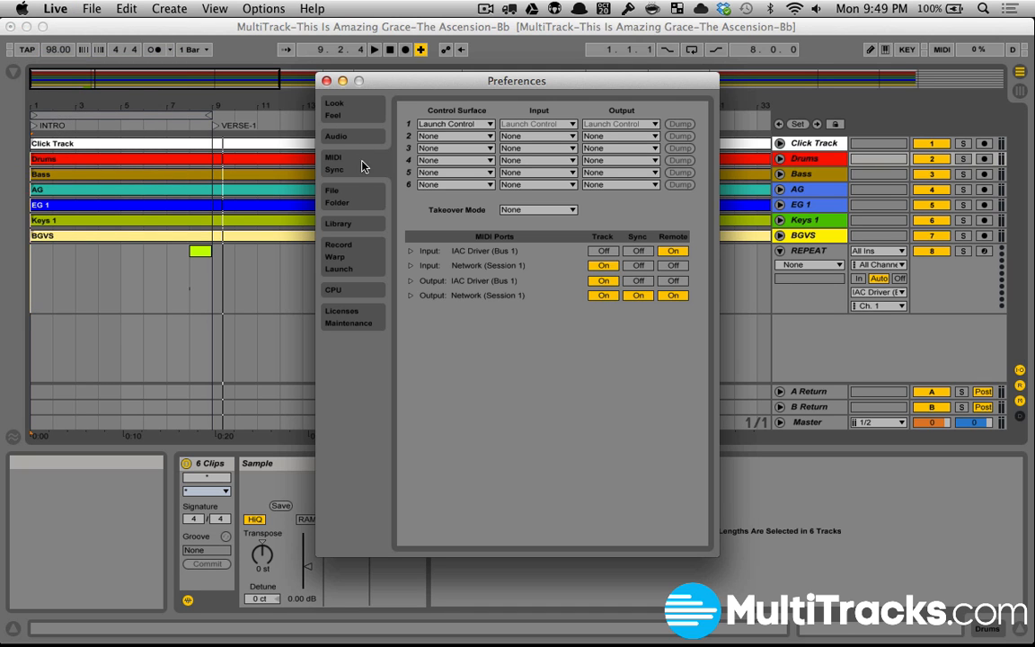
mouse_move(434, 256)
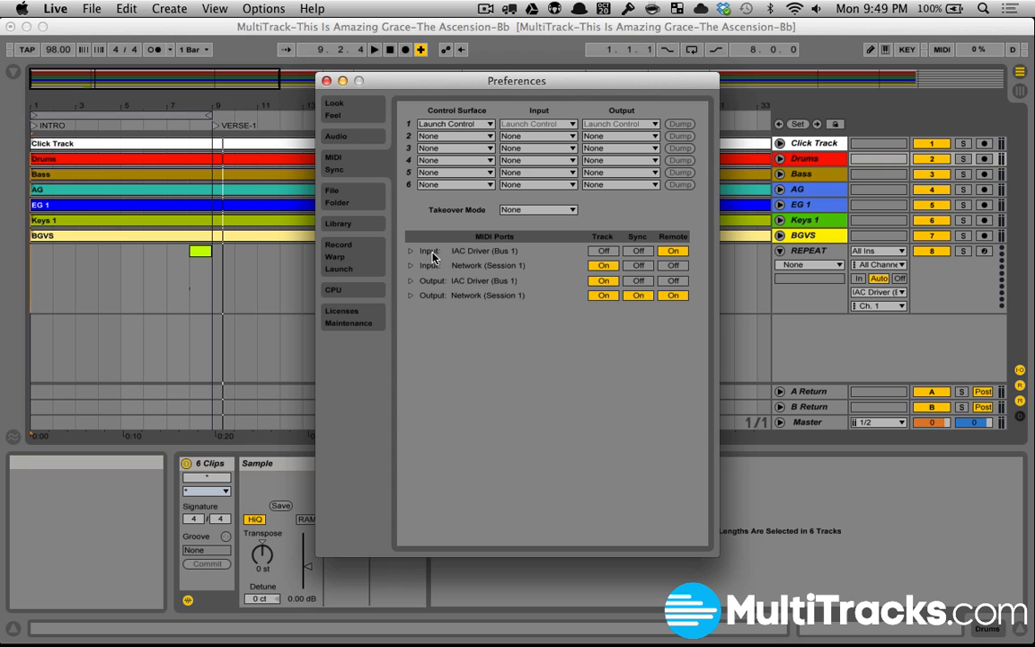
mouse_move(672, 251)
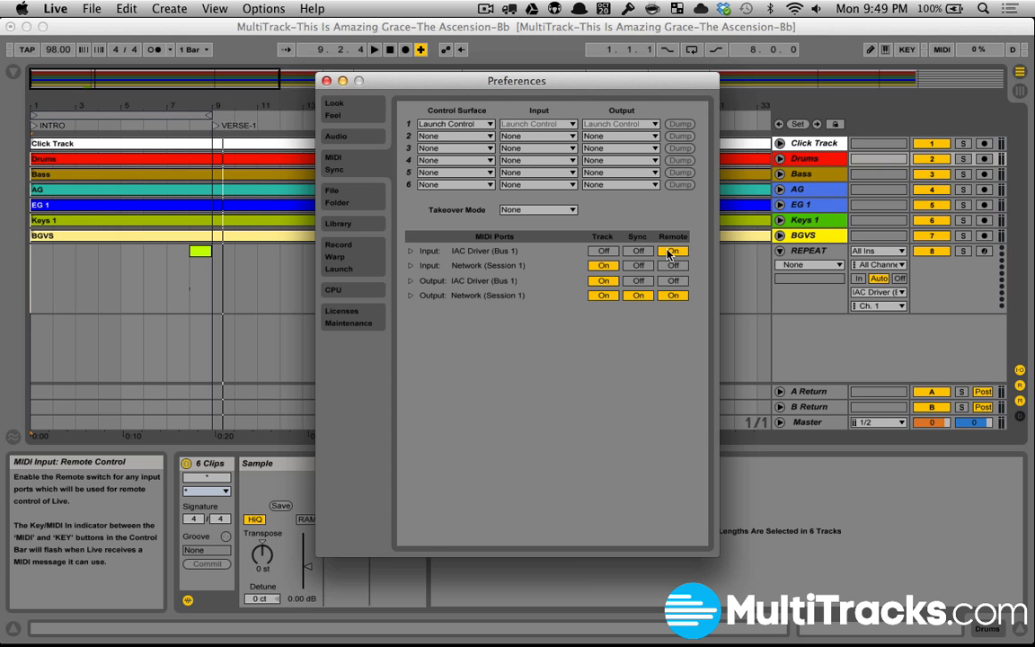
click(603, 281)
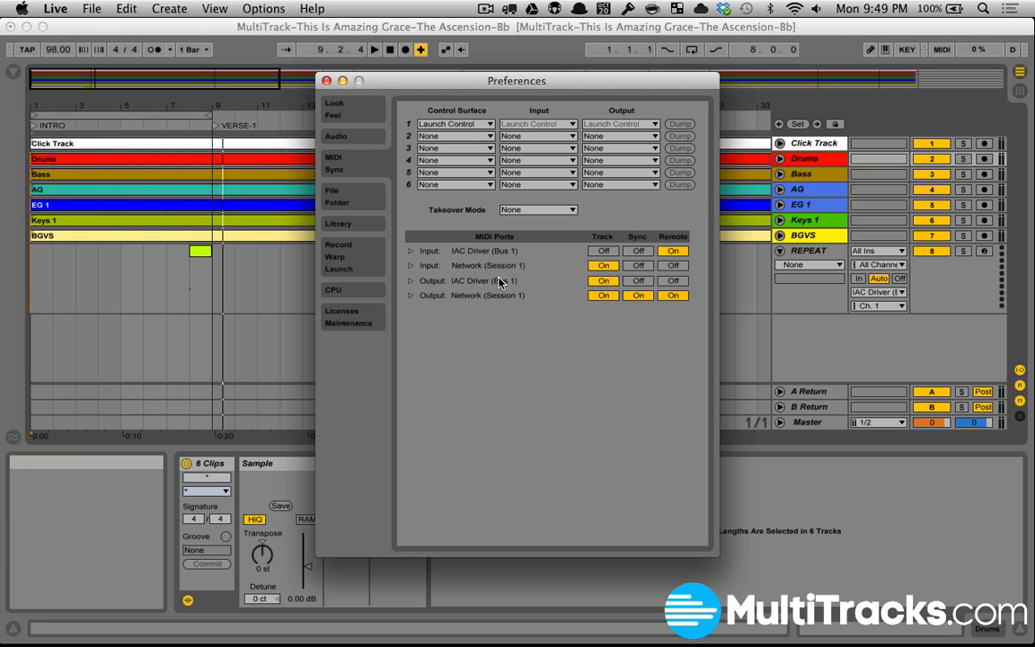
mouse_move(432, 258)
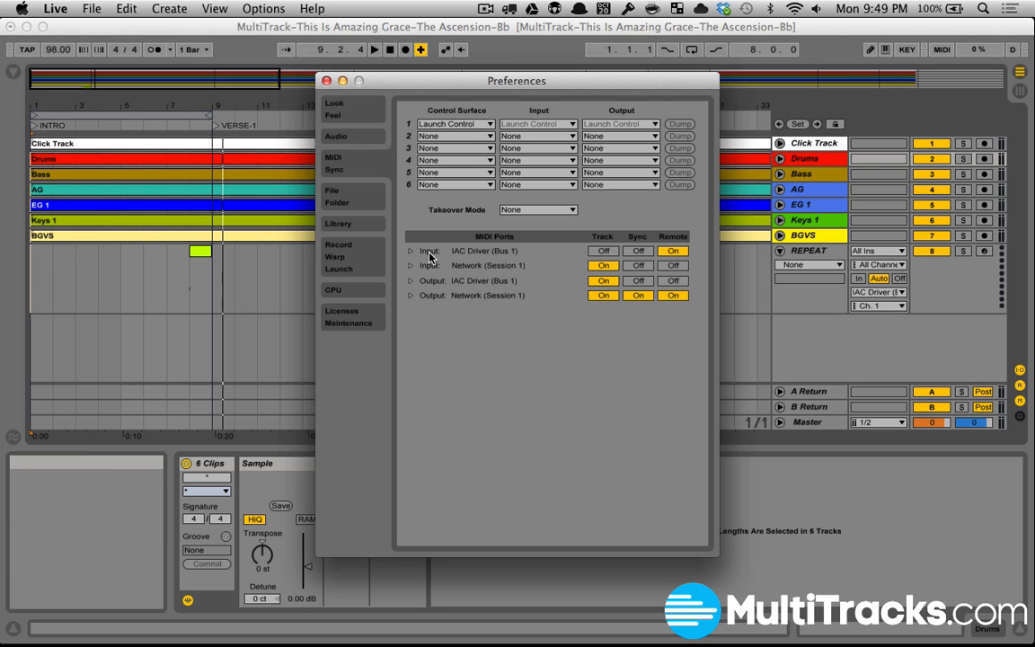
click(672, 250)
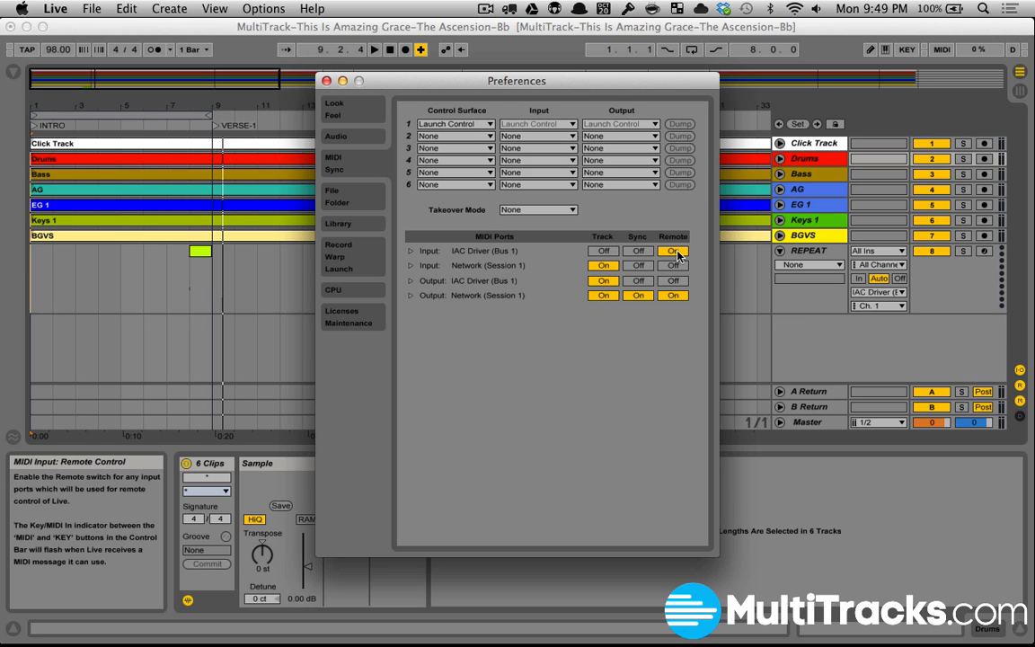
click(672, 251)
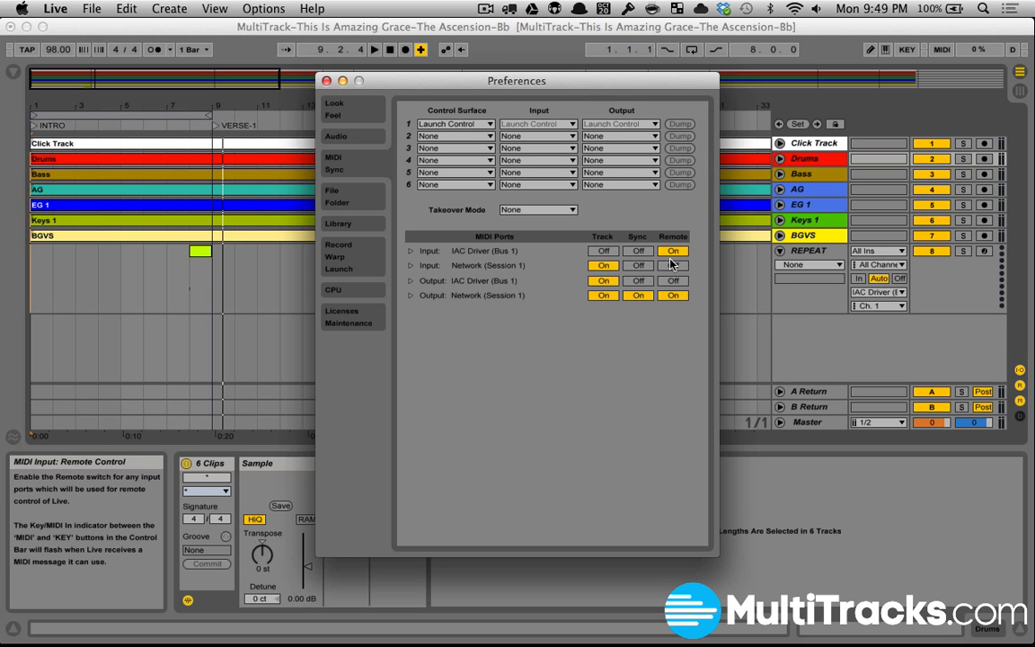
click(672, 265)
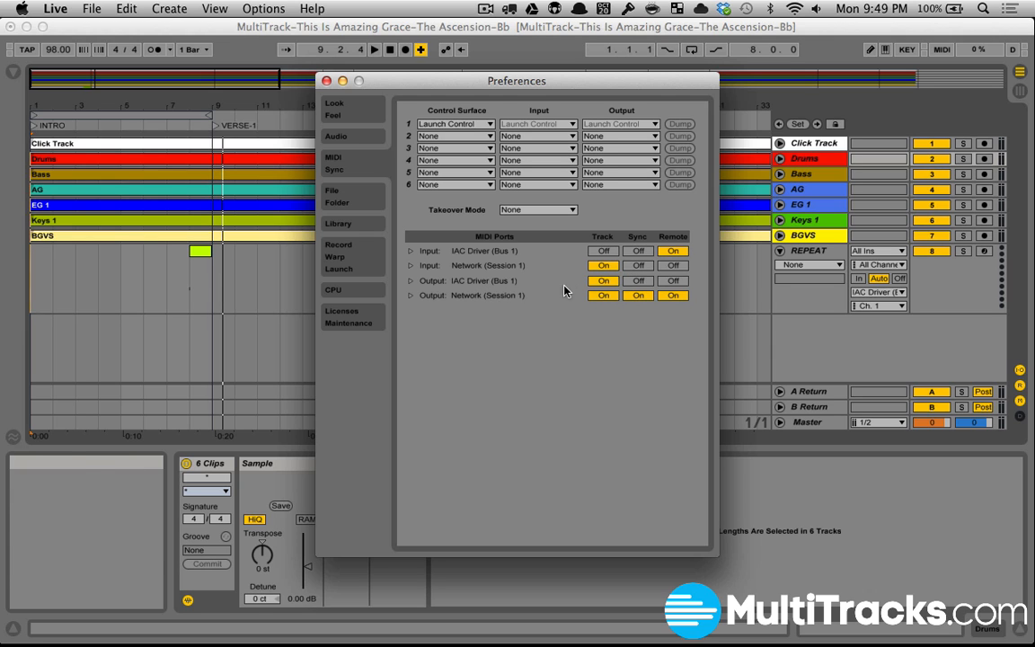
Step: Close the Preferences window, with the song position at bar 8
click(326, 80)
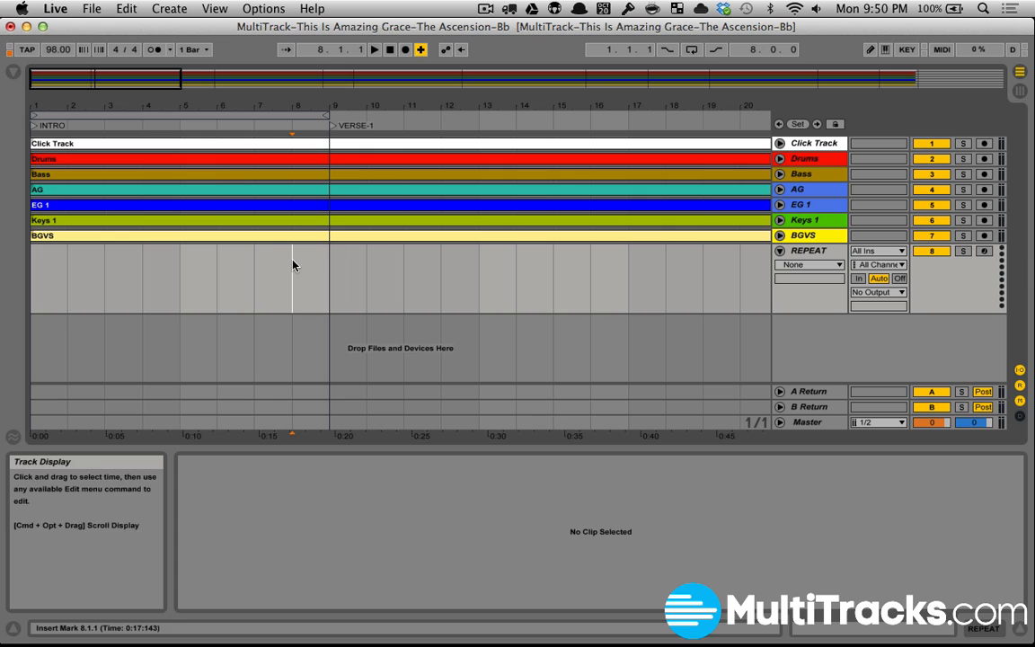
Step: Insert a one-bar MIDI clip at bar 8 on REPEAT and draw a short G8 note at its start
drag(293, 279, 329, 278)
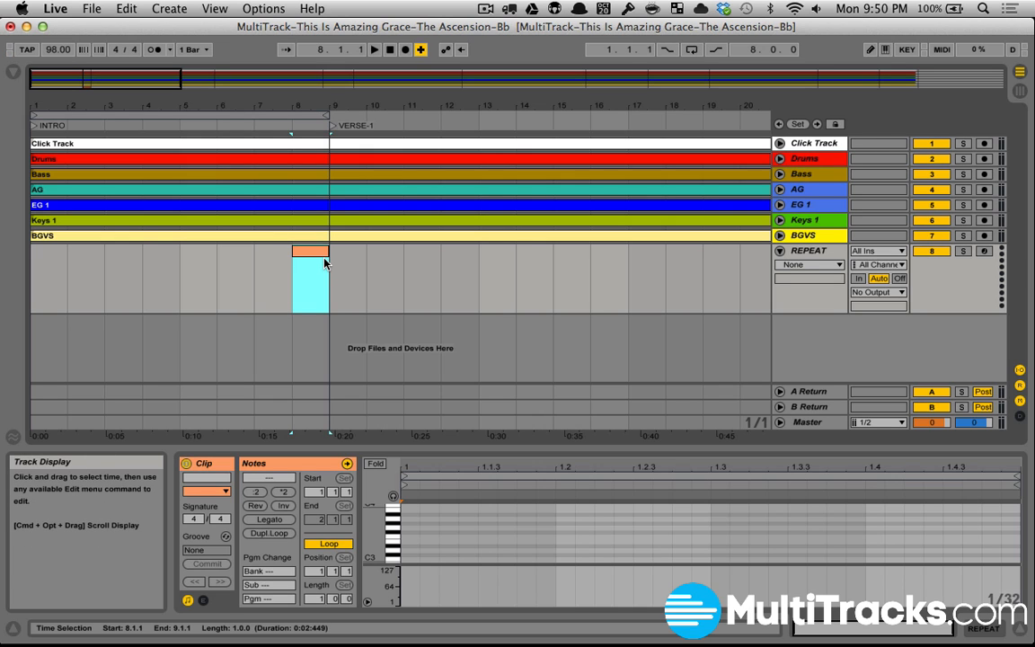
mouse_move(366, 362)
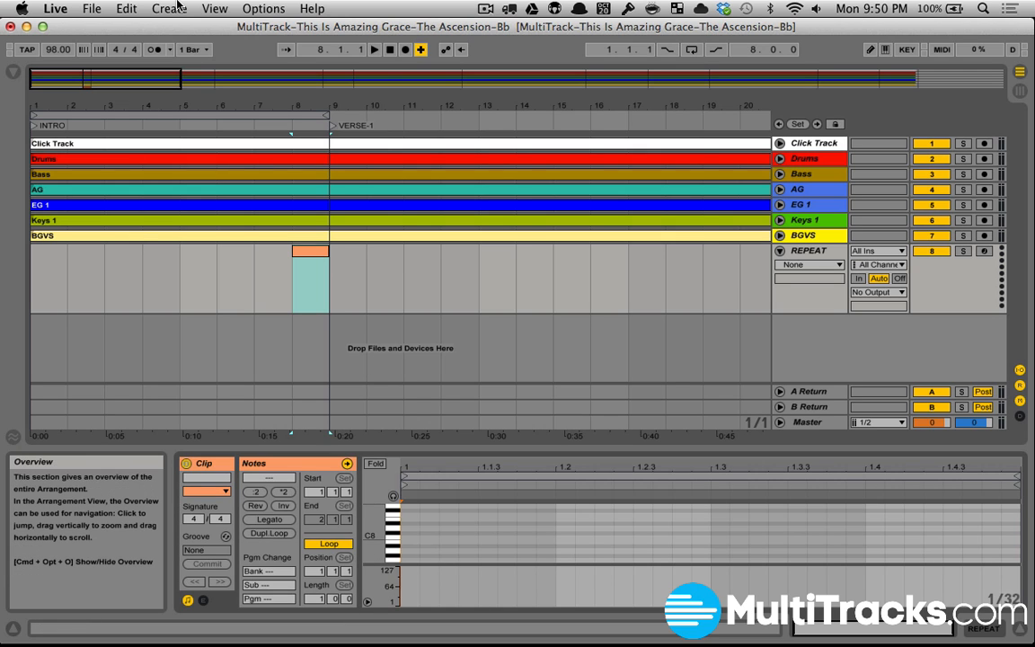
click(169, 8)
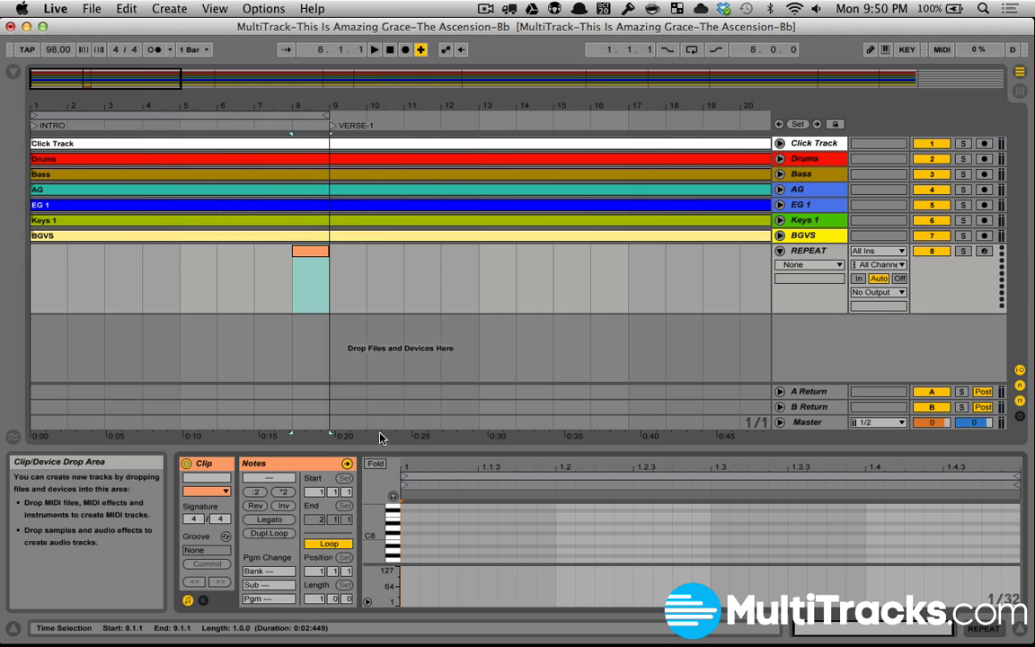
click(410, 513)
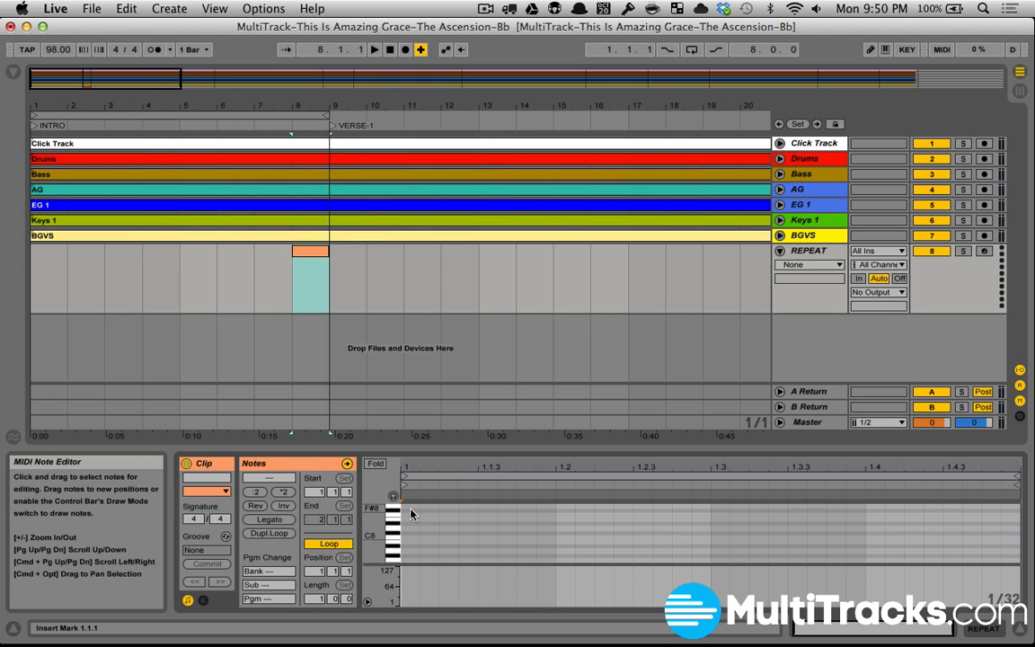
click(409, 502)
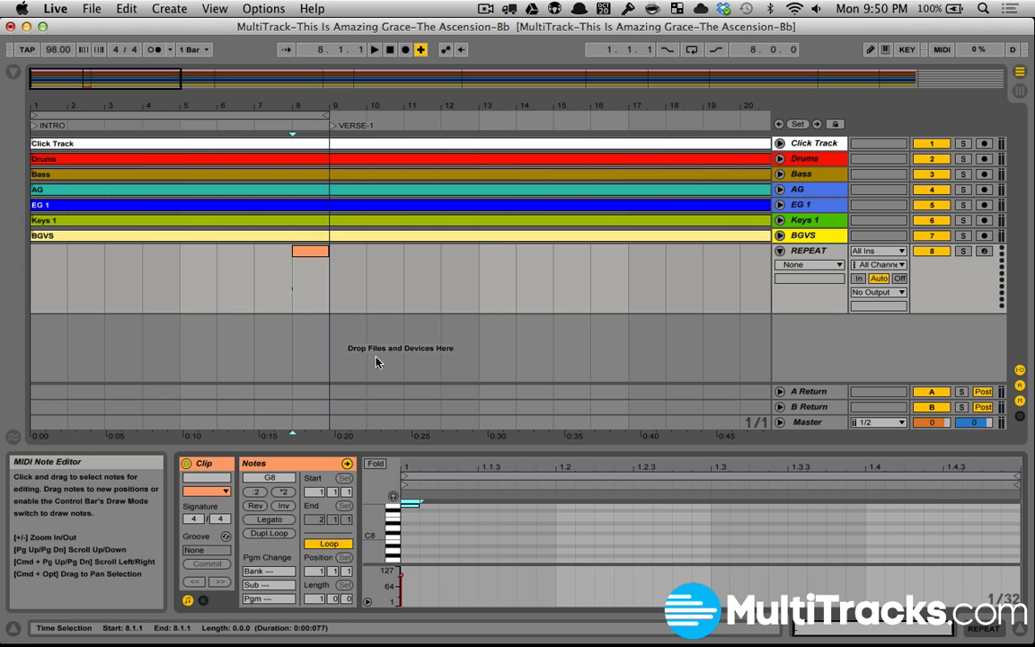
Step: Map the INTRO locator to MIDI in MIDI Map Mode, then start playback within the intro
click(251, 234)
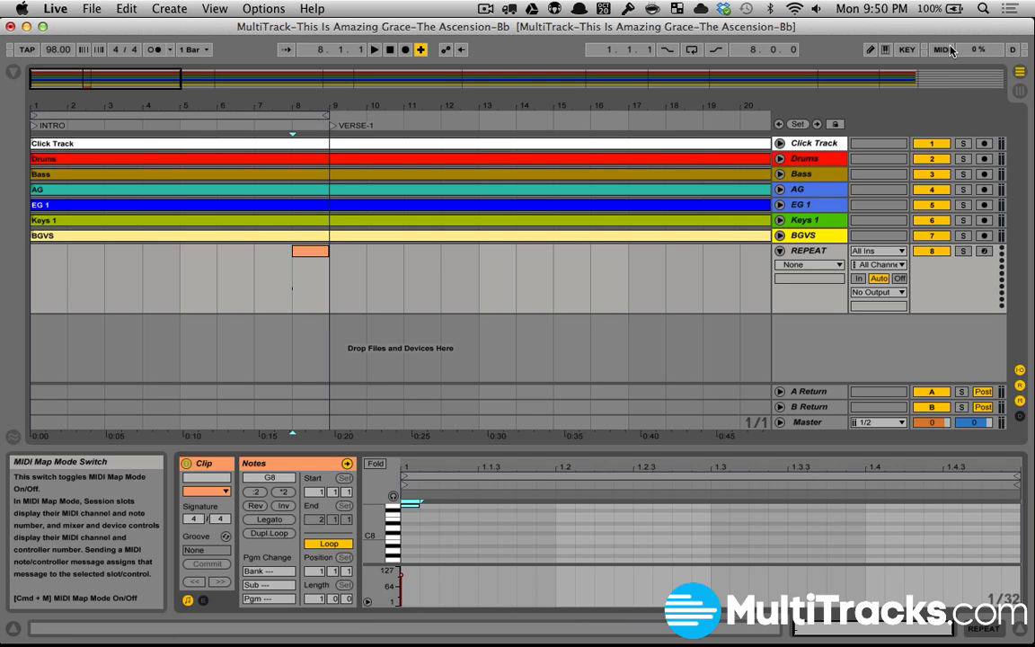
click(941, 49)
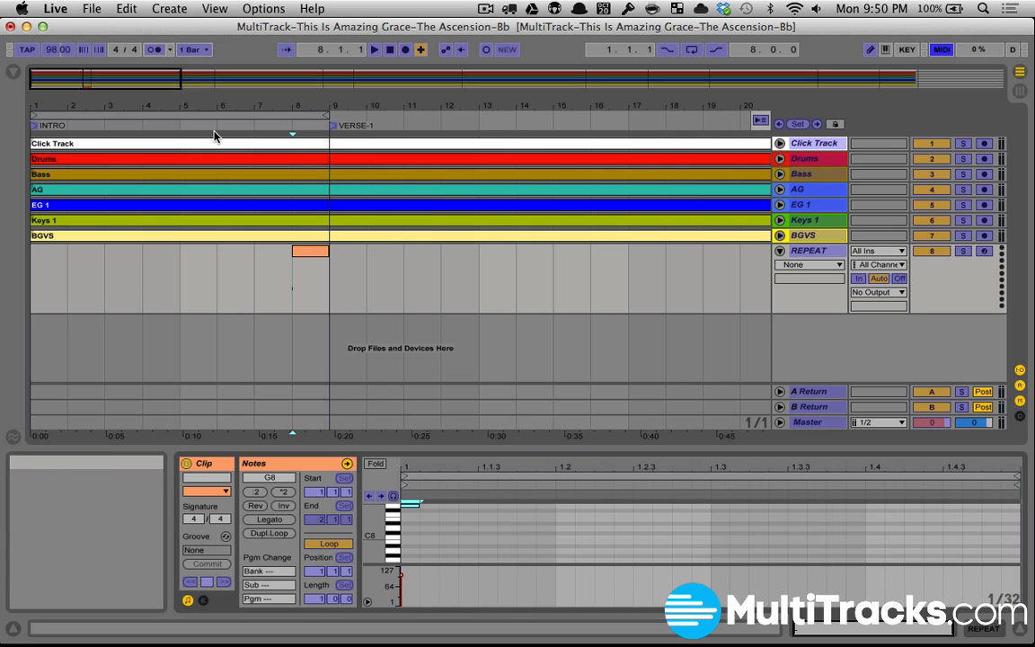
mouse_move(214, 130)
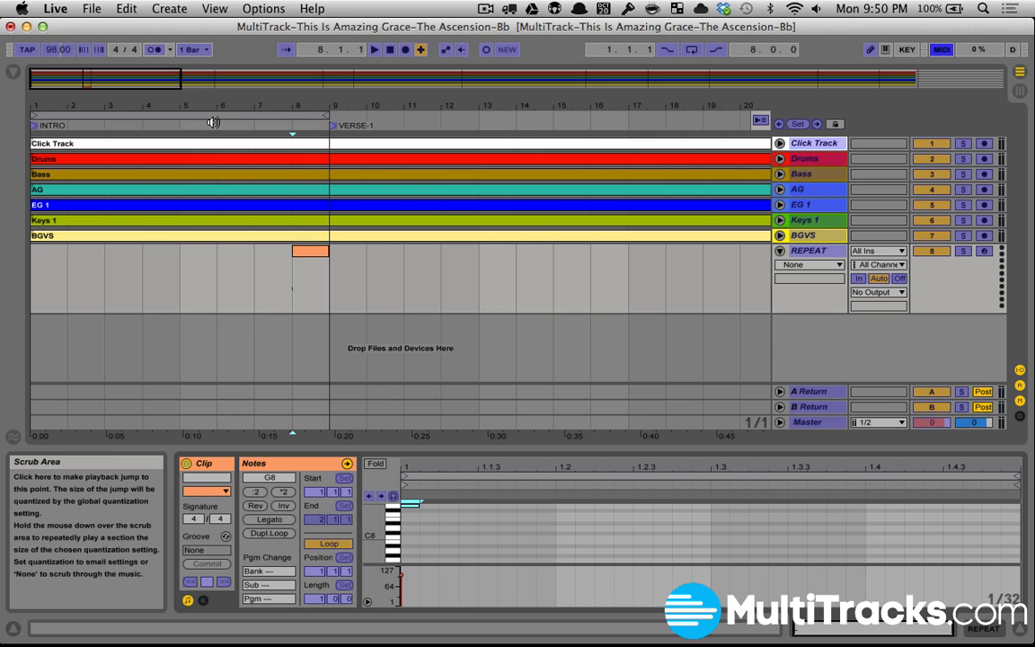
click(310, 251)
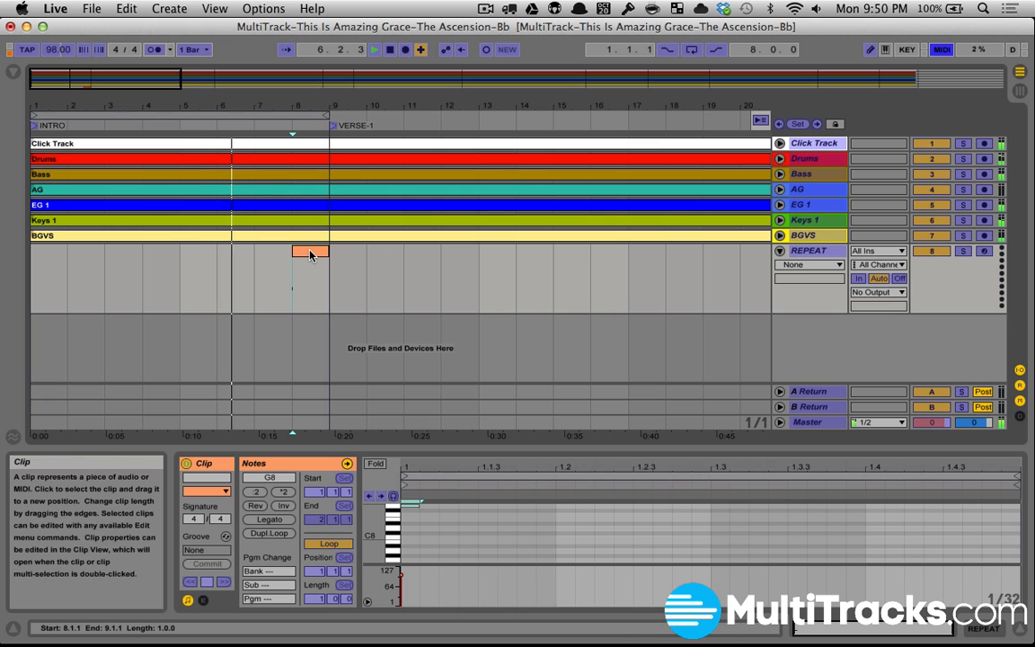
click(375, 50)
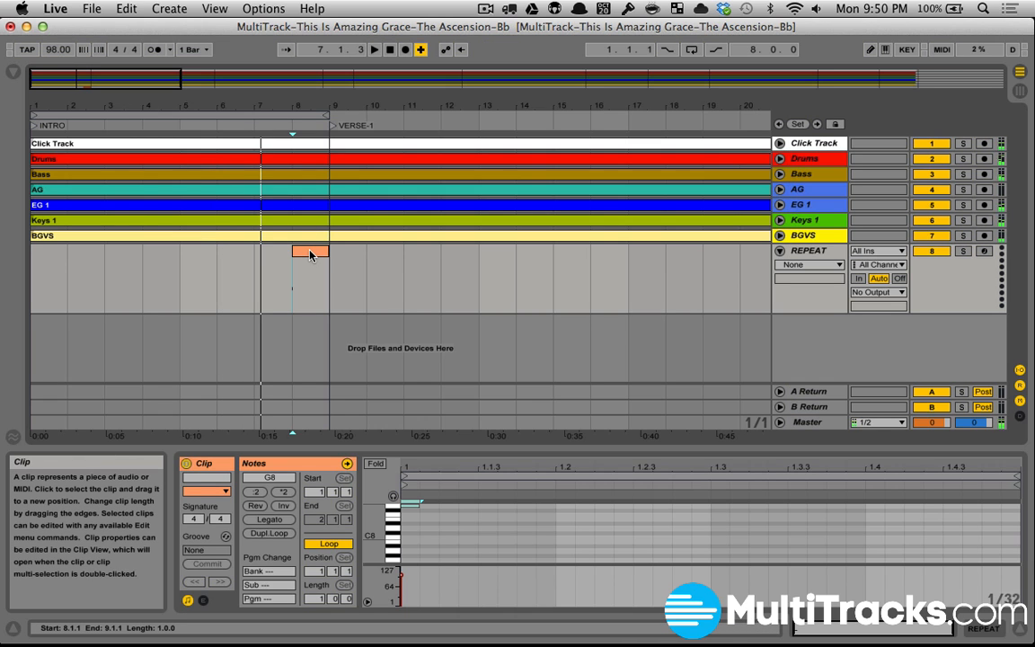
Step: In Session View, route the REPEAT track's MIDI To output to IAC Driver, channel 1
key(Tab)
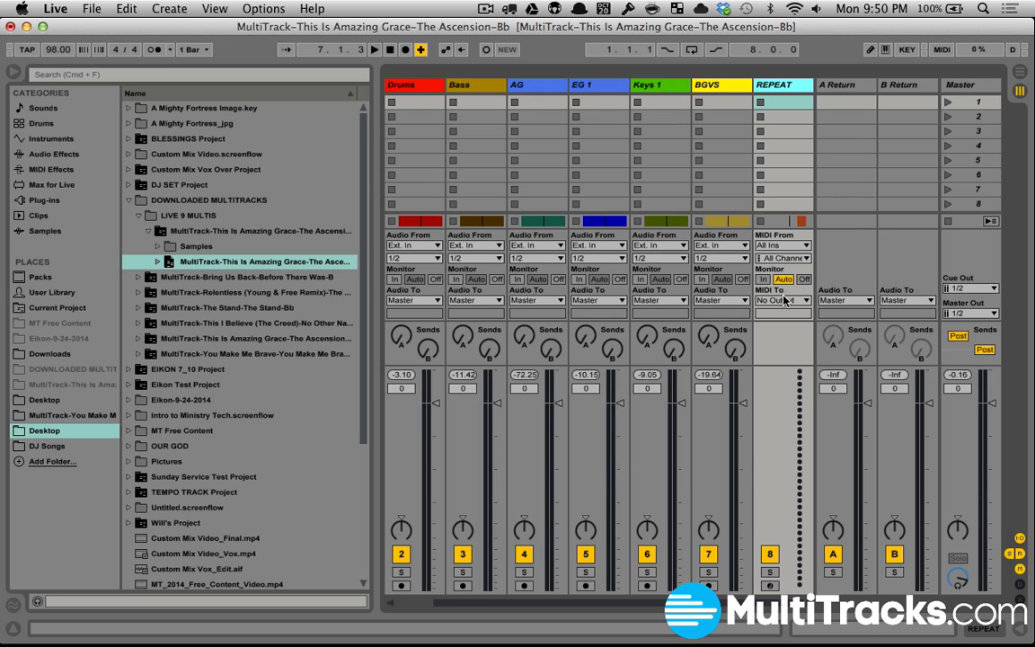
click(781, 300)
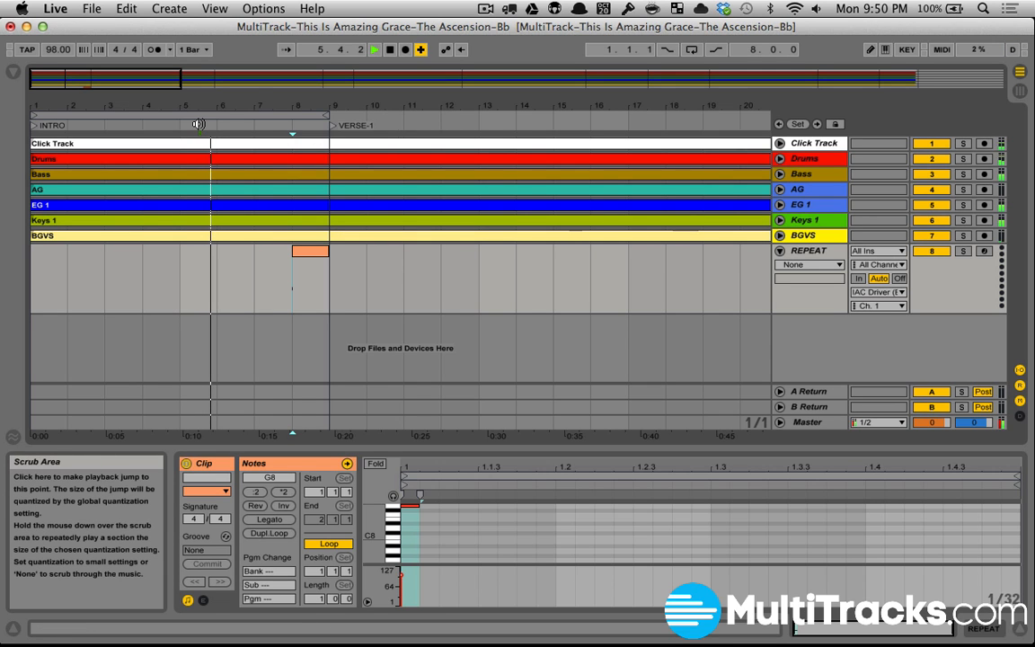
click(301, 148)
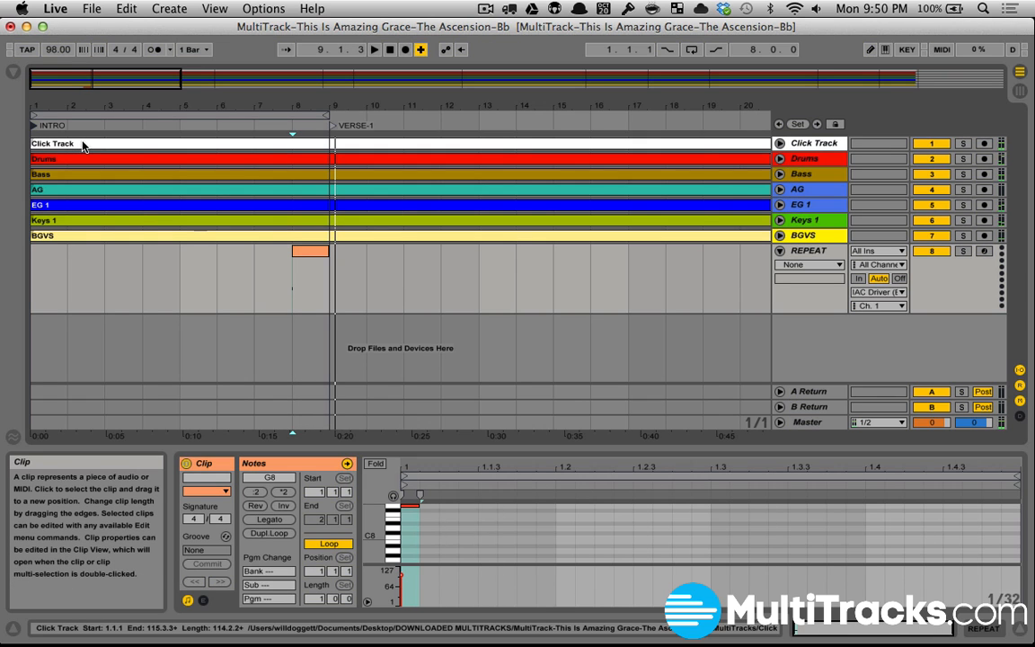
click(941, 50)
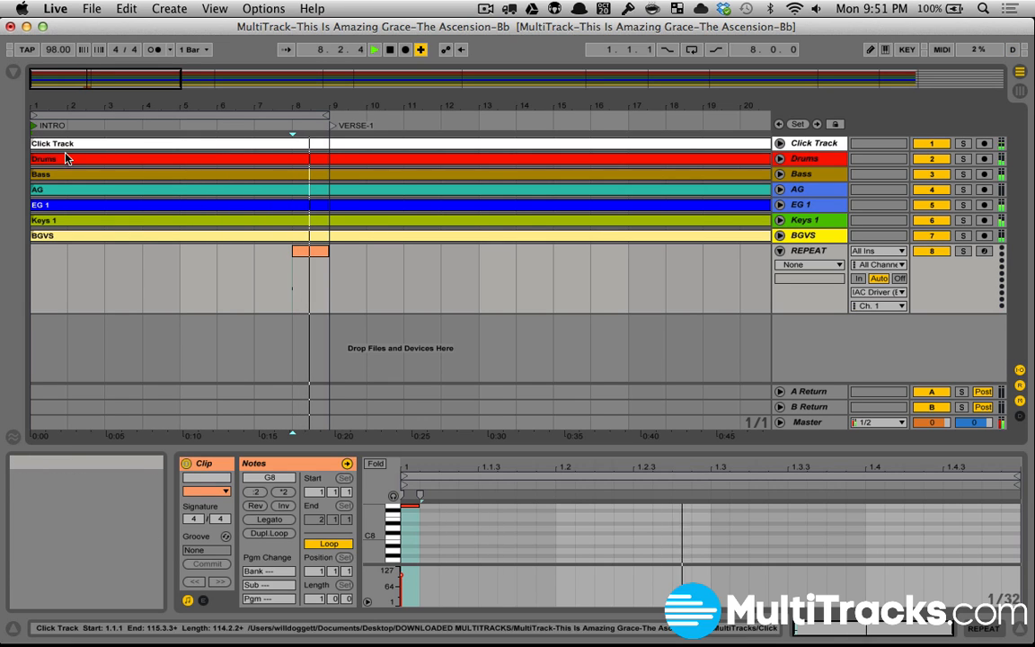
Step: Jump the song position back to the INTRO locator at bar 2 with Key Map Mode on
click(43, 159)
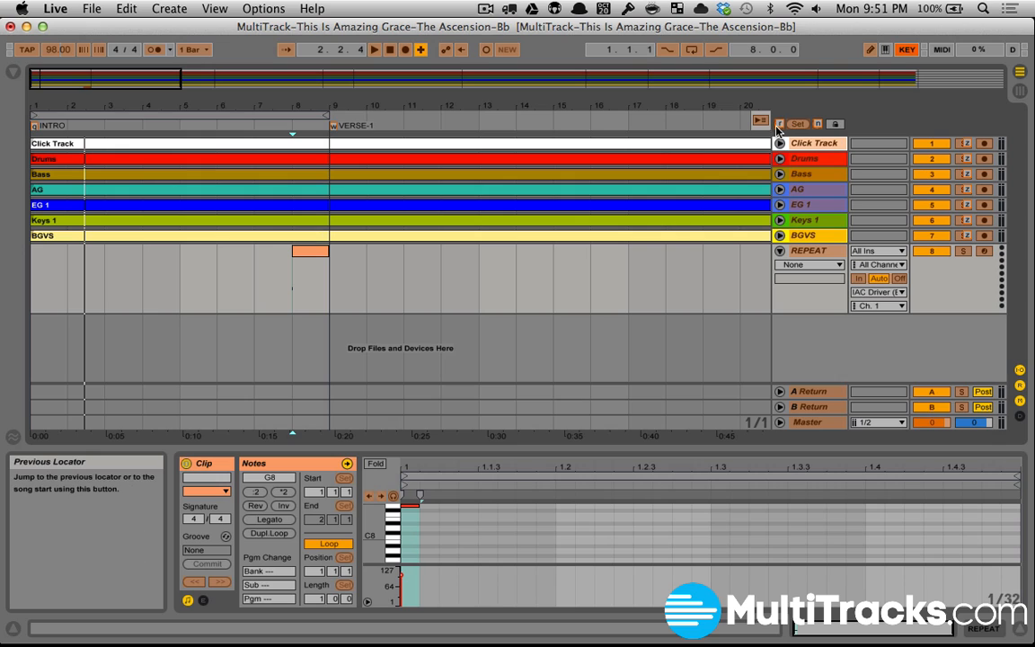
mouse_move(816, 124)
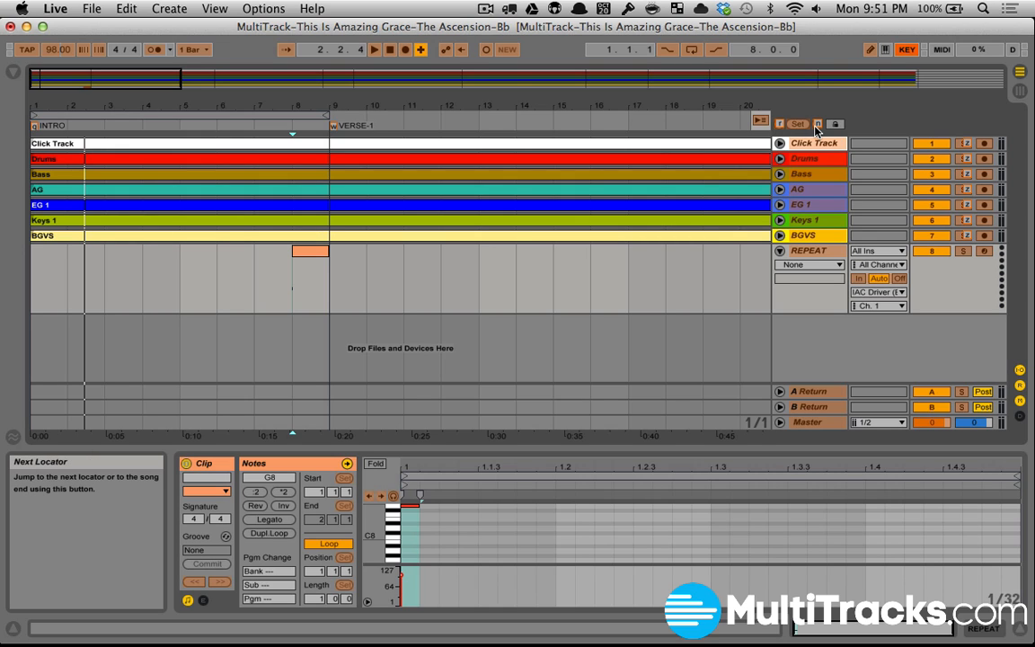
mouse_move(780, 124)
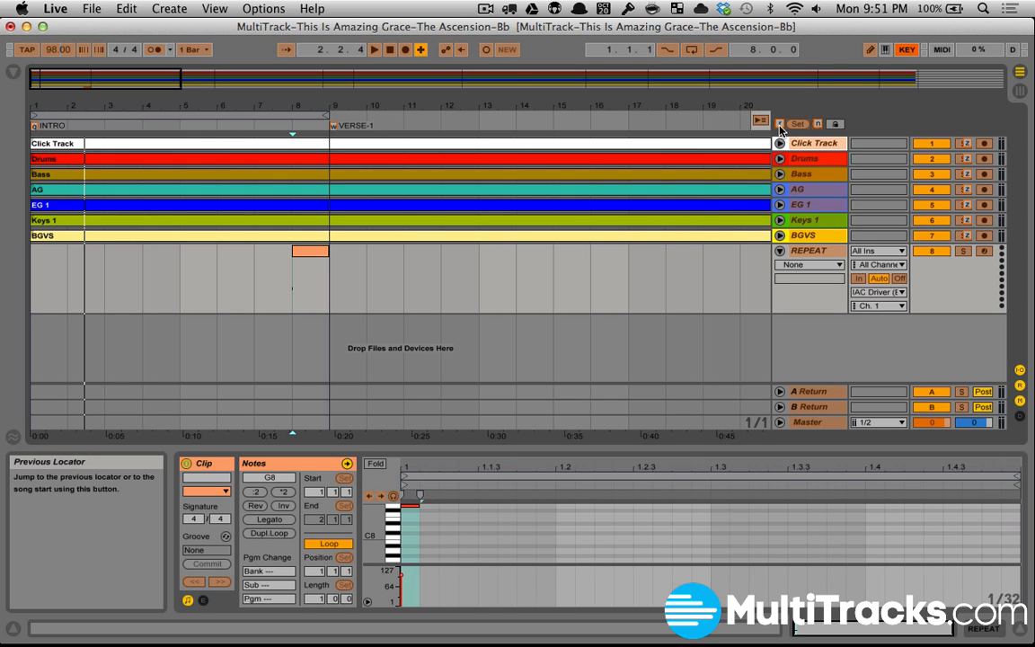
mouse_move(815, 126)
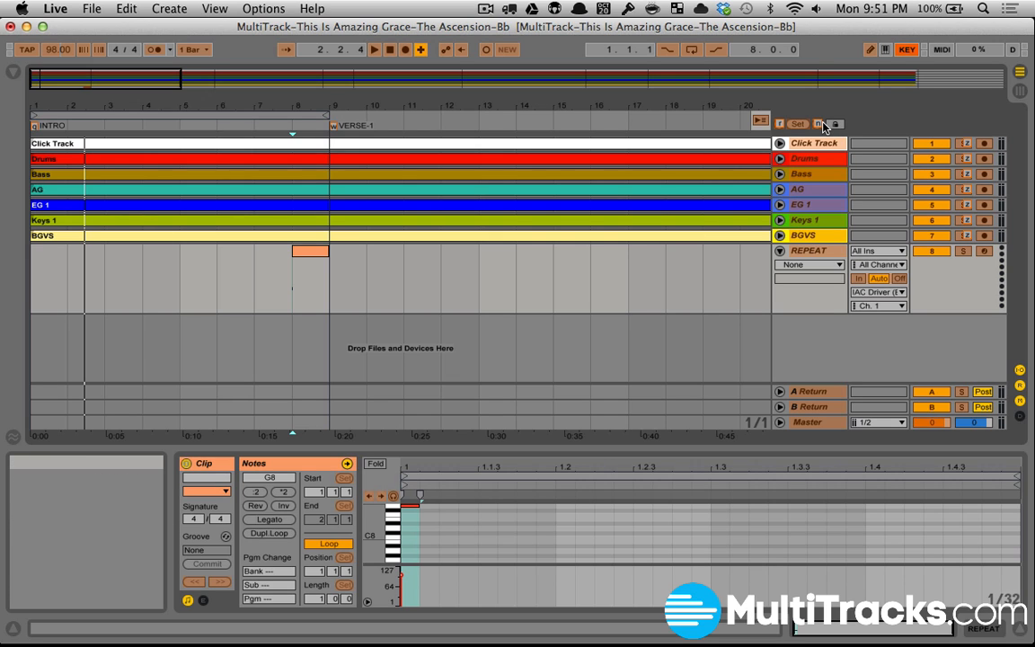
Step: Switch Key Map Mode off and jump playback from bar 8 back to the INTRO locator
click(374, 49)
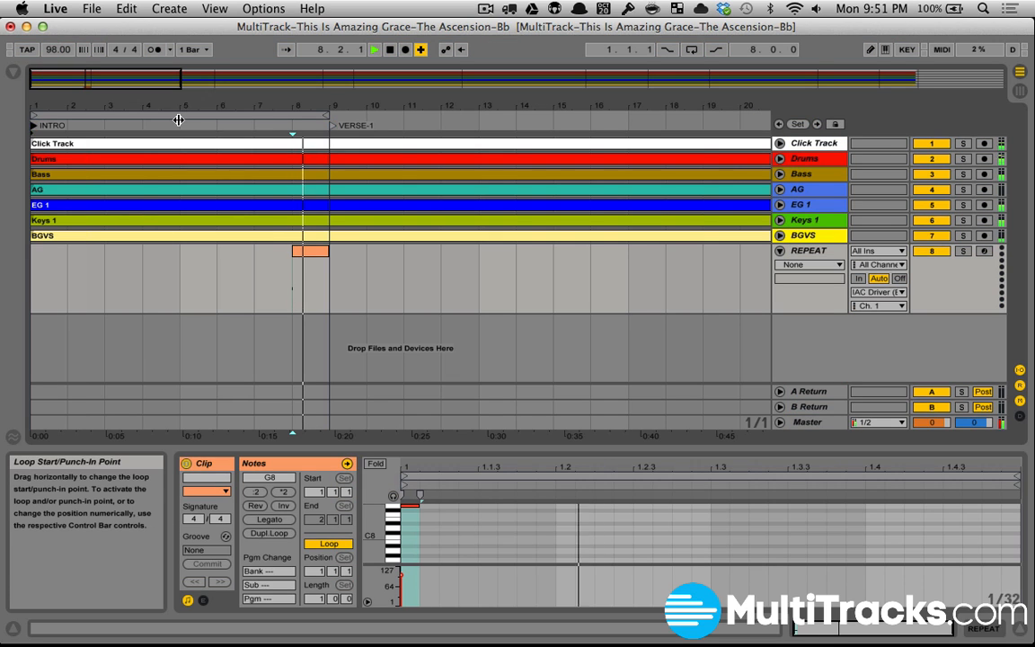
click(242, 158)
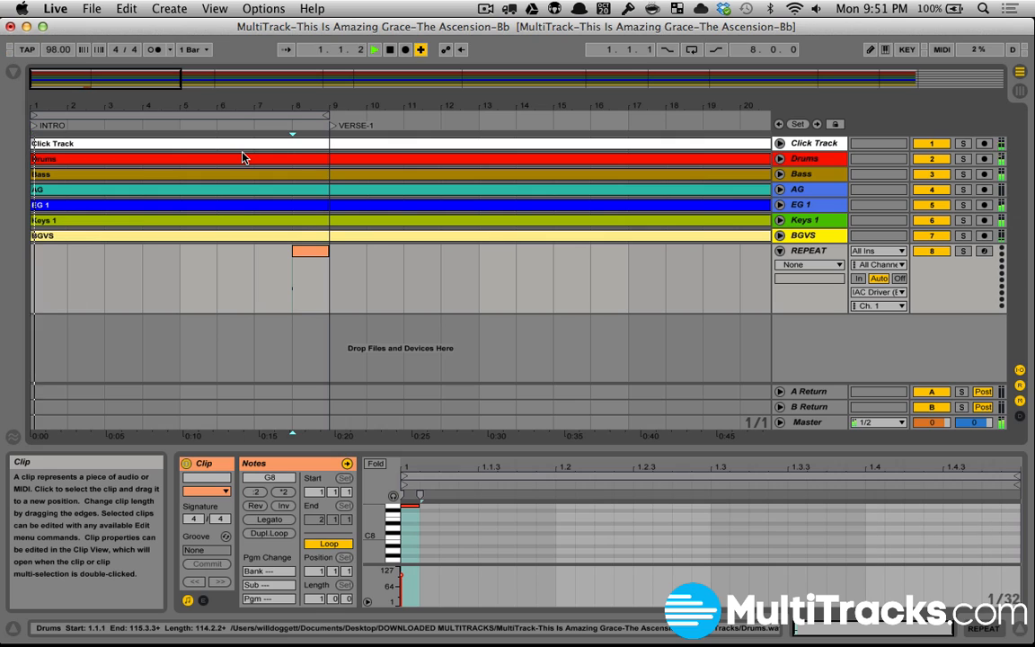